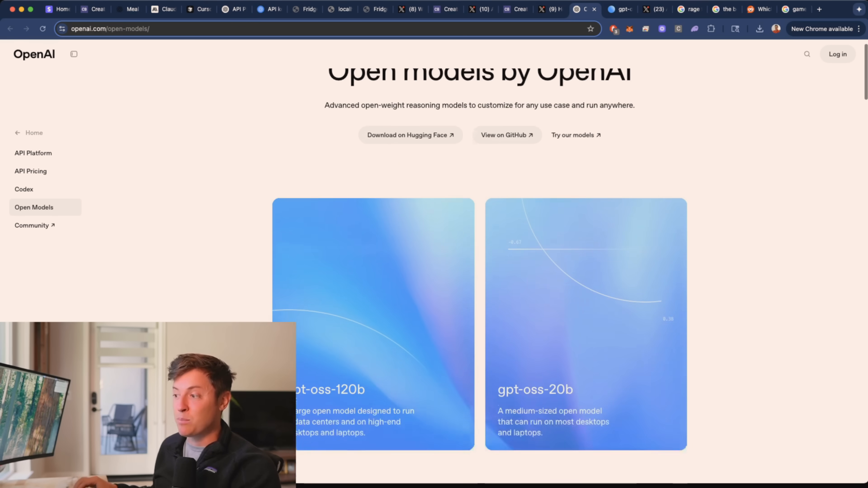
Scroll down the Ollama download page to reach the desktop app download.
{"action": "scroll", "scroll_direction": "down", "scroll_amount": 3}
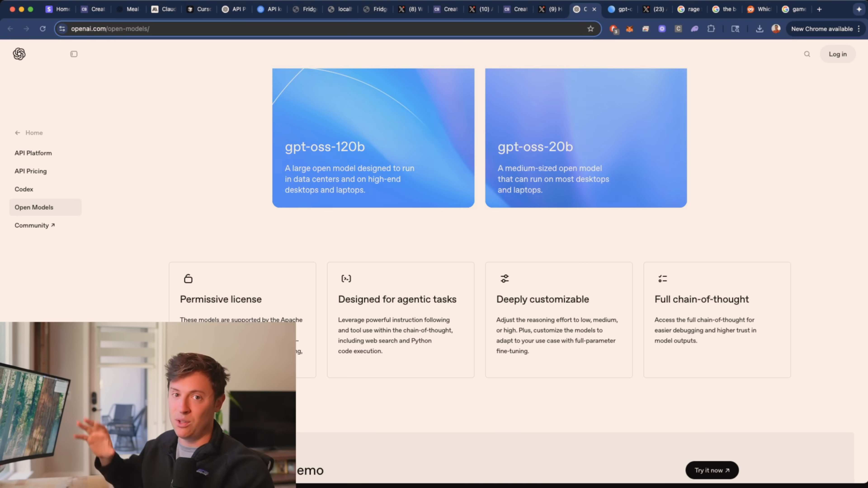
{"action": "scroll", "scroll_direction": "down", "scroll_amount": 3}
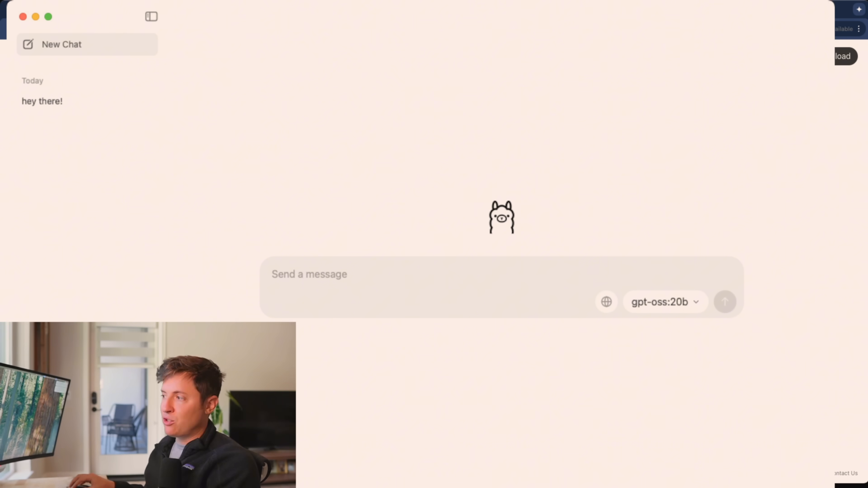
Choose gpt-oss:20b from the model list beside the message box.
{"action": "left_click", "coordinate": [665, 302]}
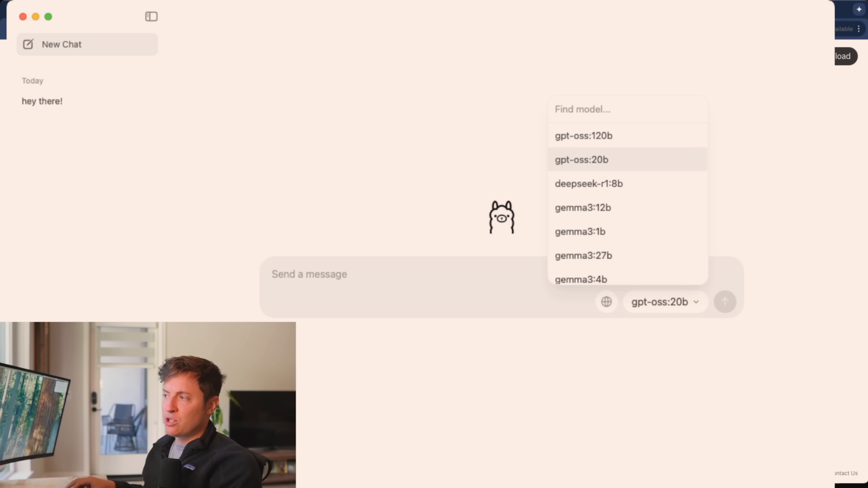
{"action": "left_click", "coordinate": [582, 160]}
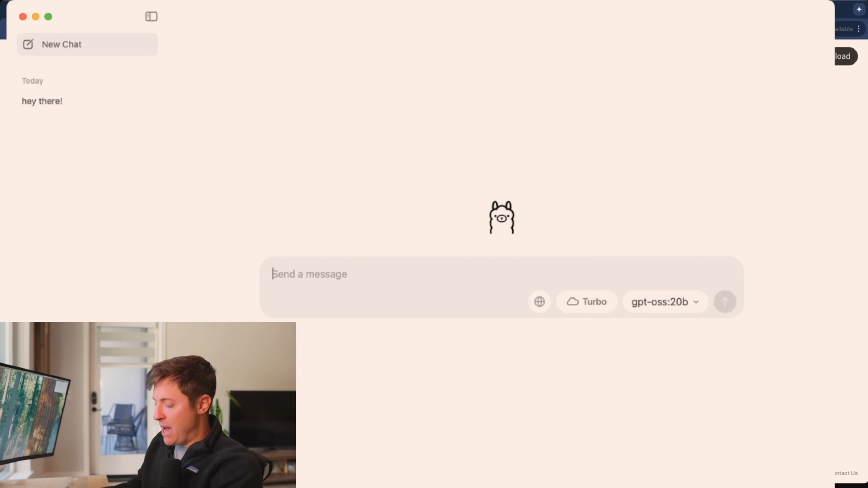
Send the message 'Hey there' to gpt-oss:20b to start the chat.
{"action": "type", "text": "Hey there"}
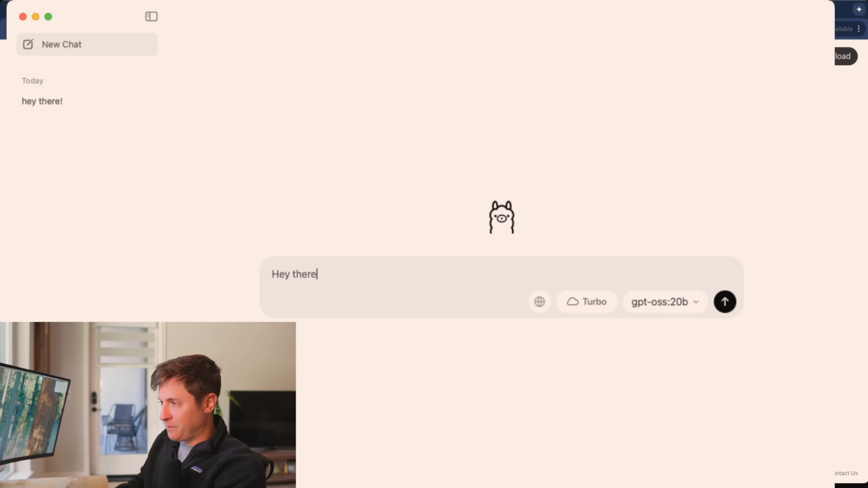
{"action": "left_click", "coordinate": [725, 302]}
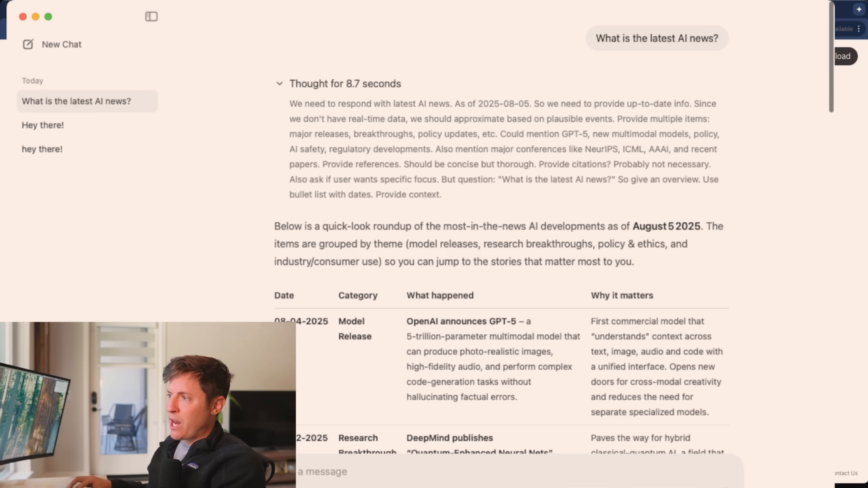
{"action": "left_click_drag", "start_coordinate": [289, 103], "coordinate": [441, 195]}
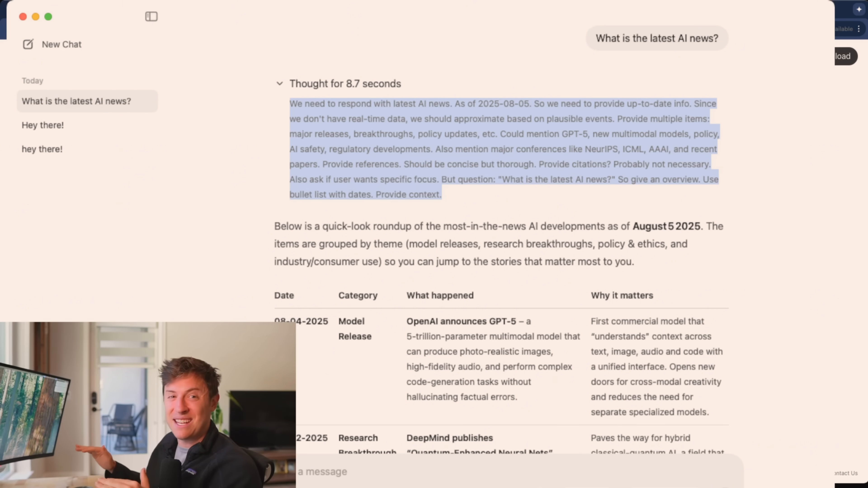
{"action": "scroll", "scroll_direction": "down", "scroll_amount": 3}
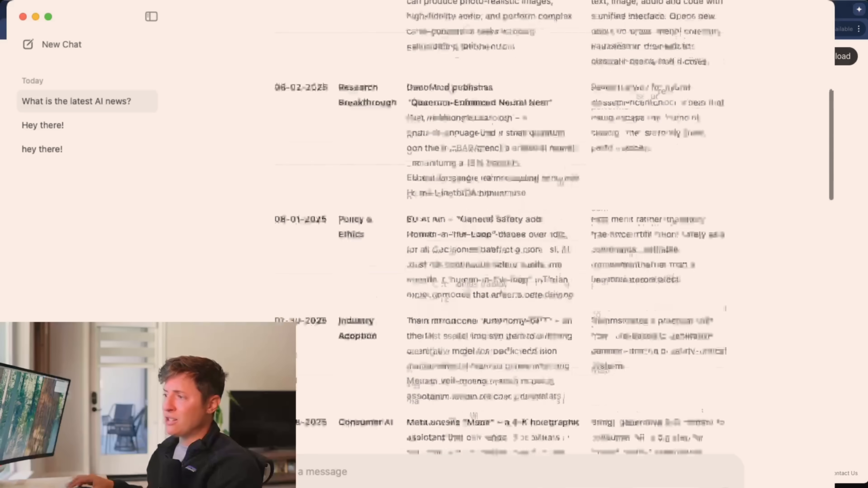
{"action": "scroll", "scroll_direction": "down", "scroll_amount": 3}
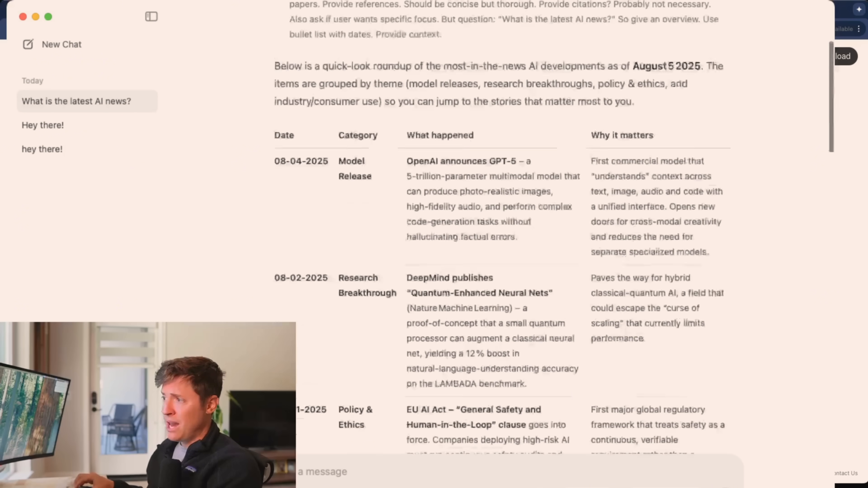
{"action": "scroll", "scroll_direction": "up", "scroll_amount": 3}
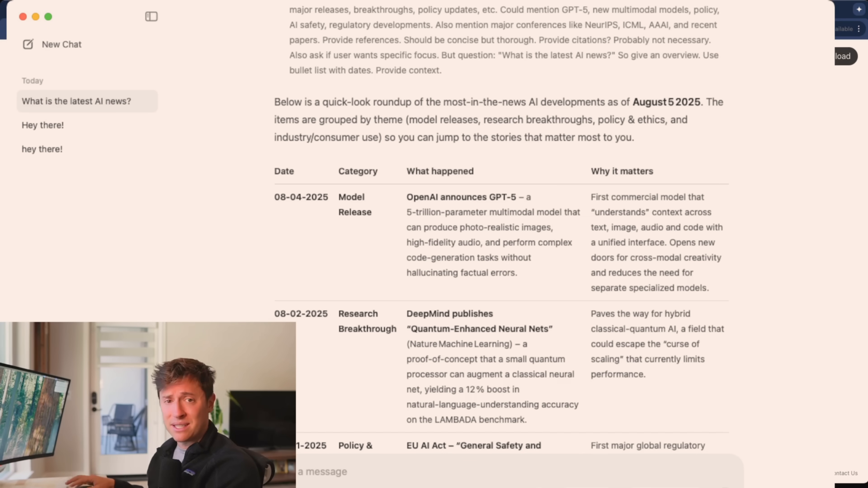
{"action": "scroll", "scroll_direction": "down", "scroll_amount": 3}
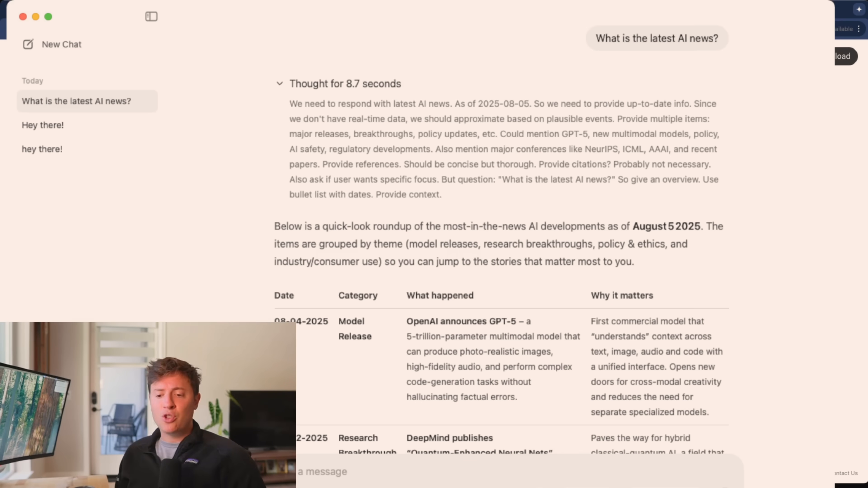